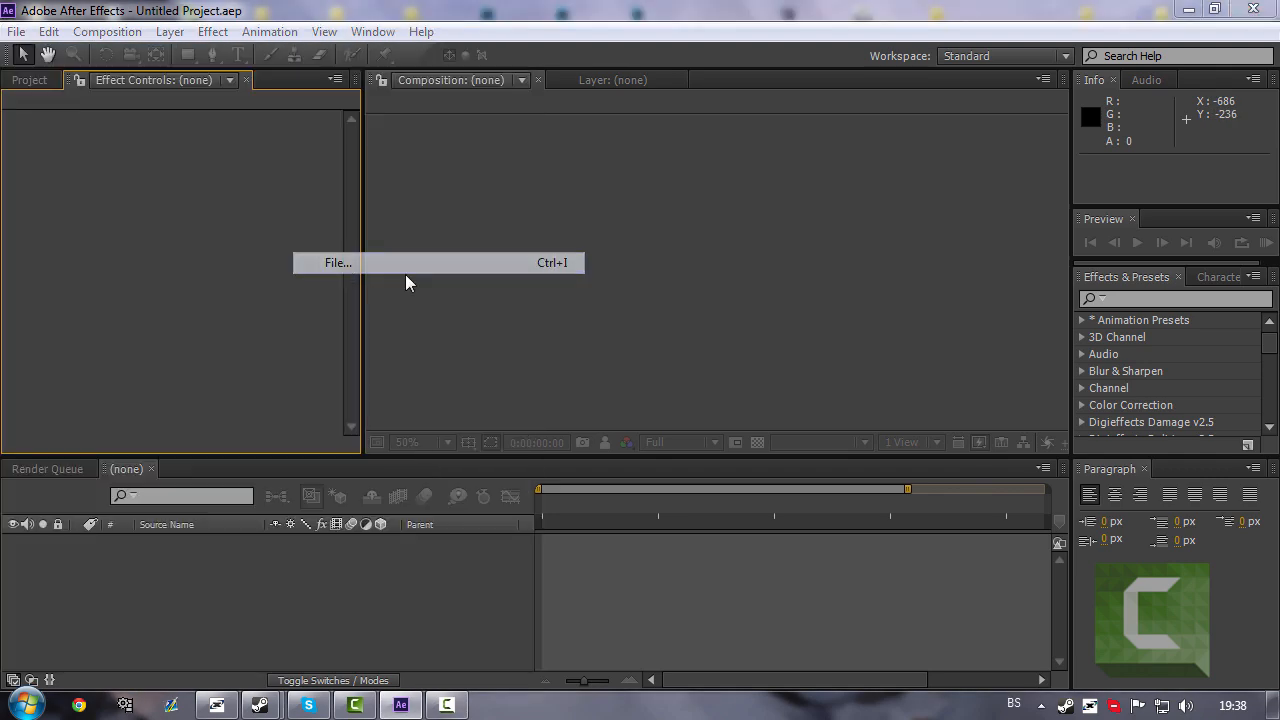
- Import the lastshotafter gameplay clip into a new composition and fit it in the viewer
click(336, 262)
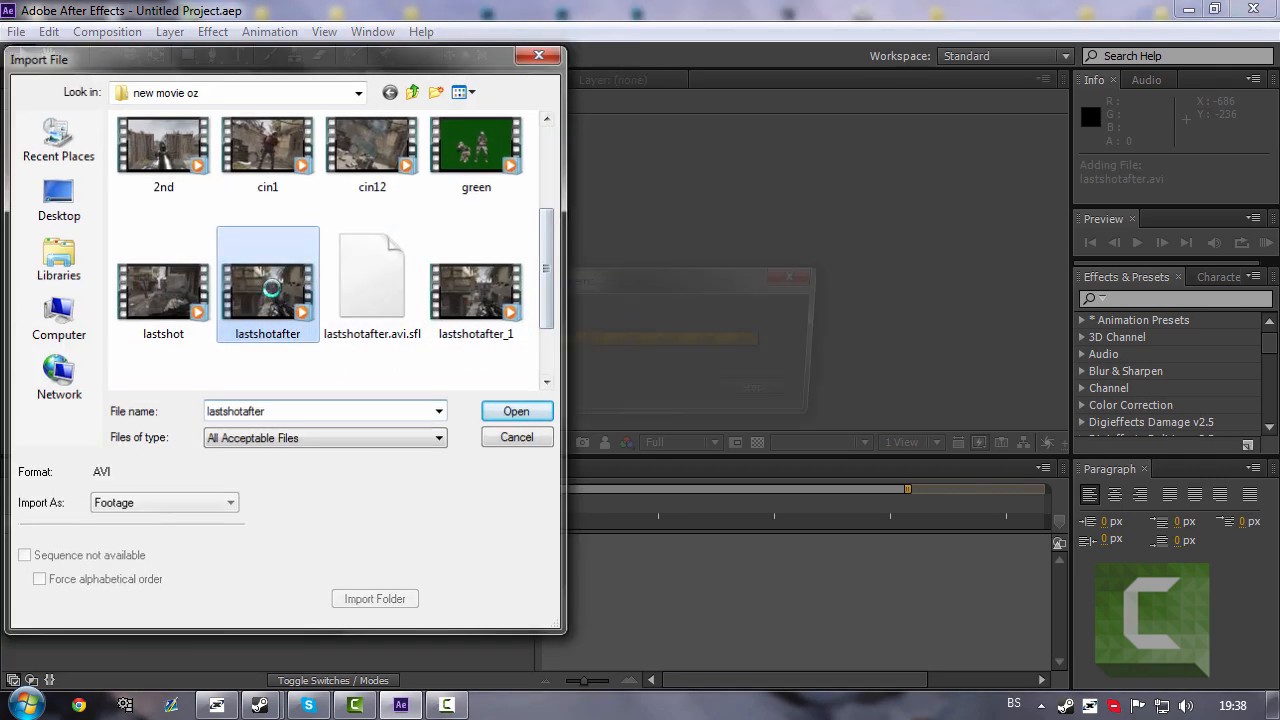
click(516, 412)
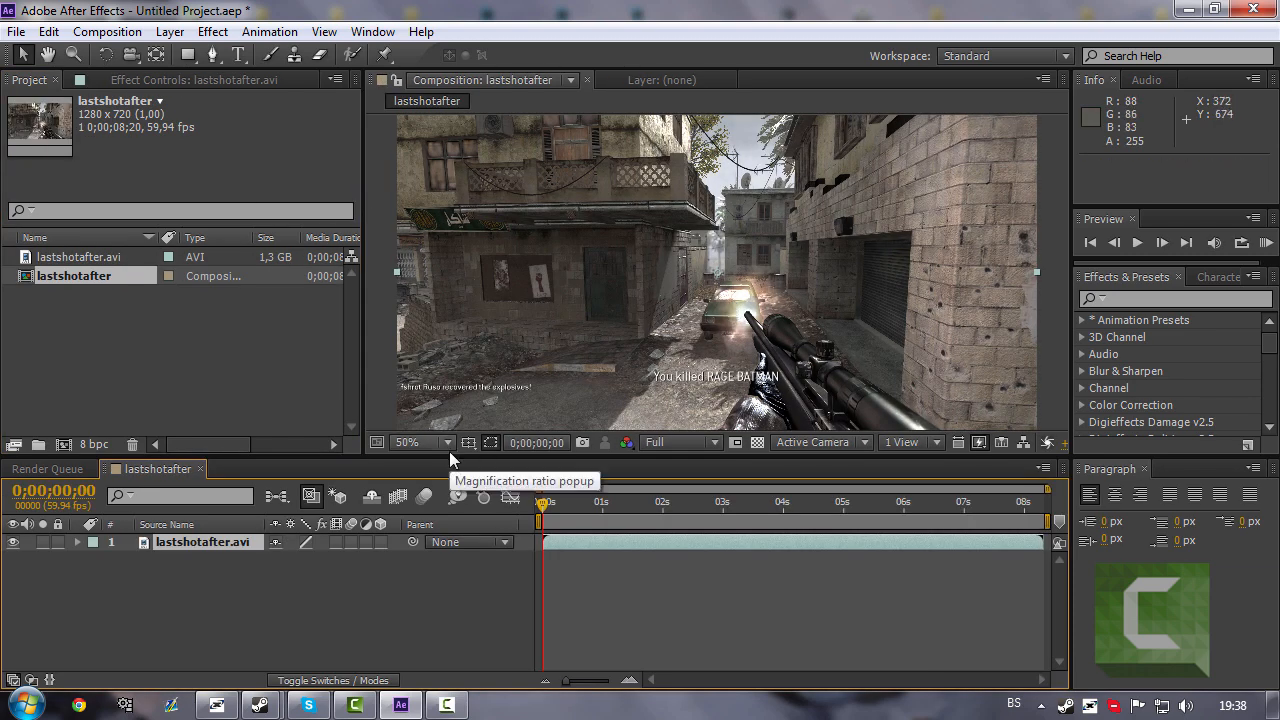
click(418, 442)
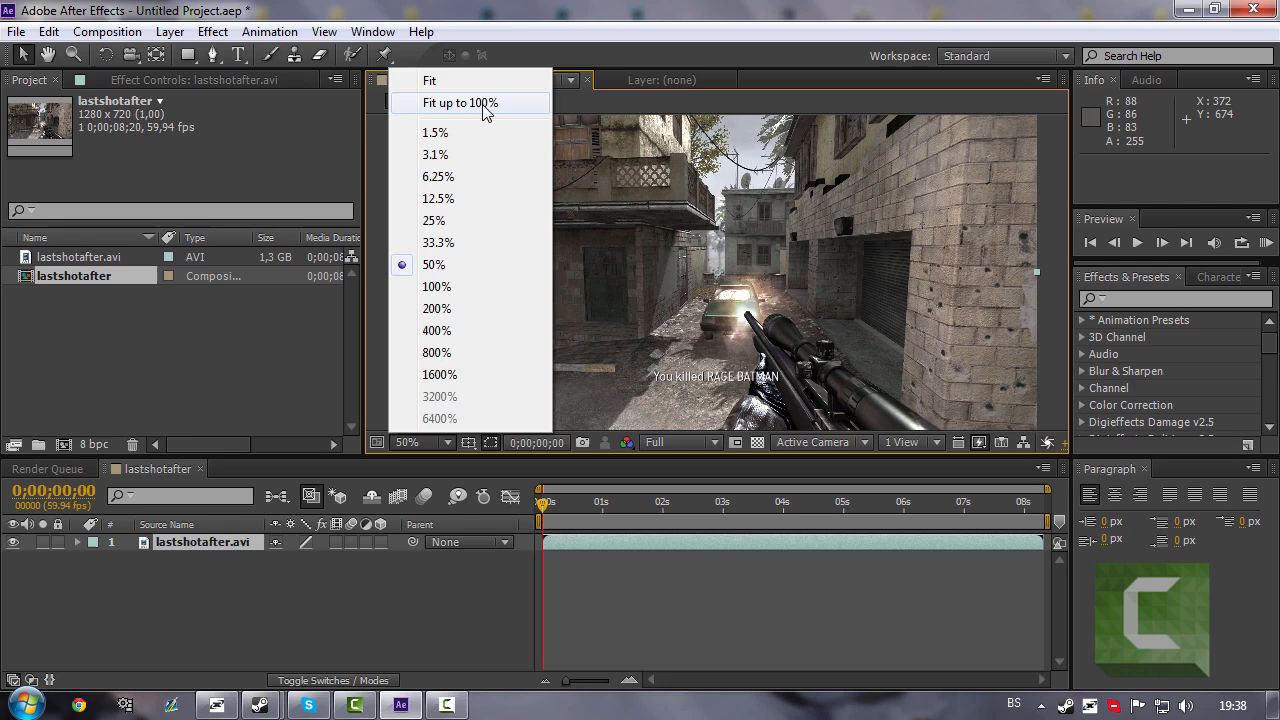
click(460, 102)
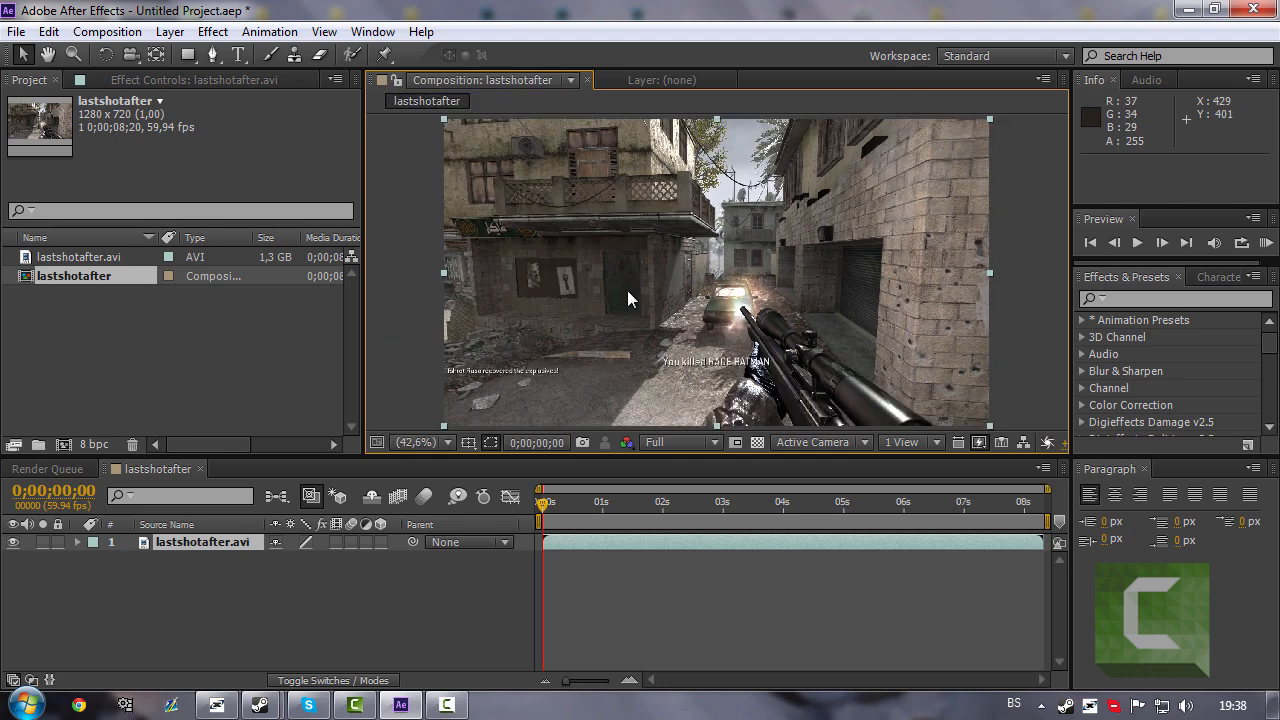
- Apply the 3D Camera Tracker effect to the clip so track points solve across the alley
click(212, 32)
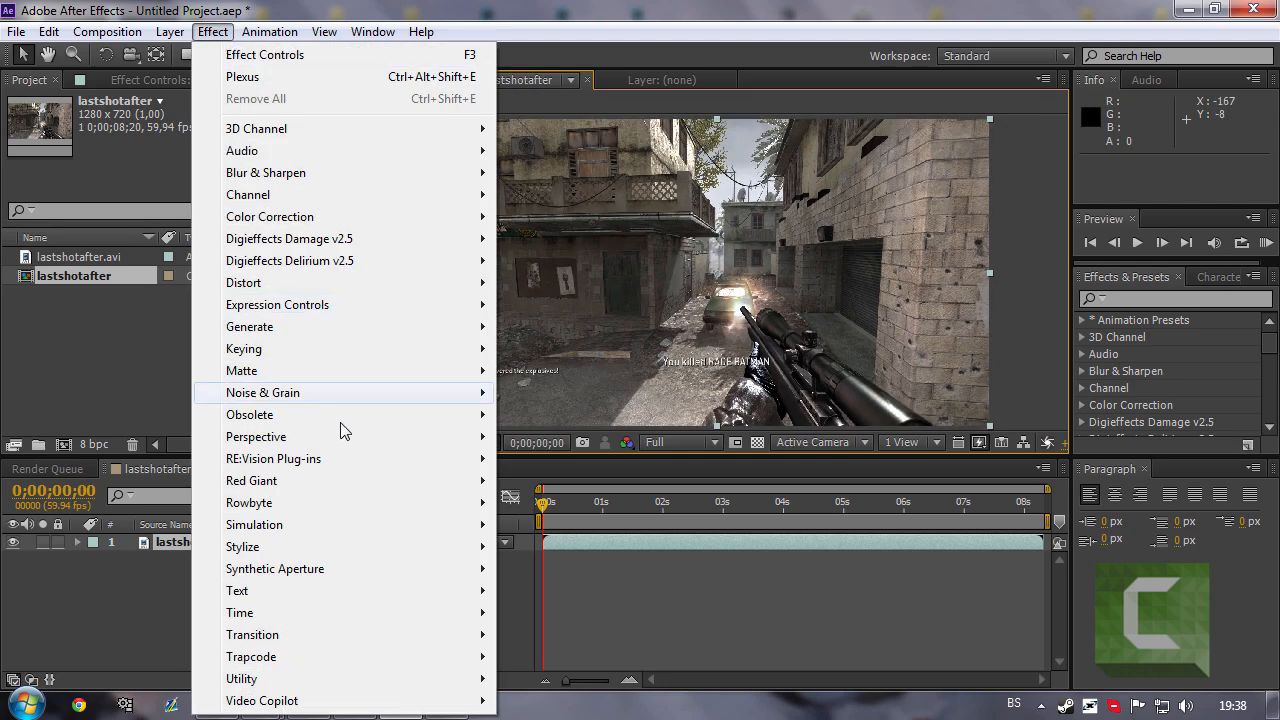
mouse_move(256, 436)
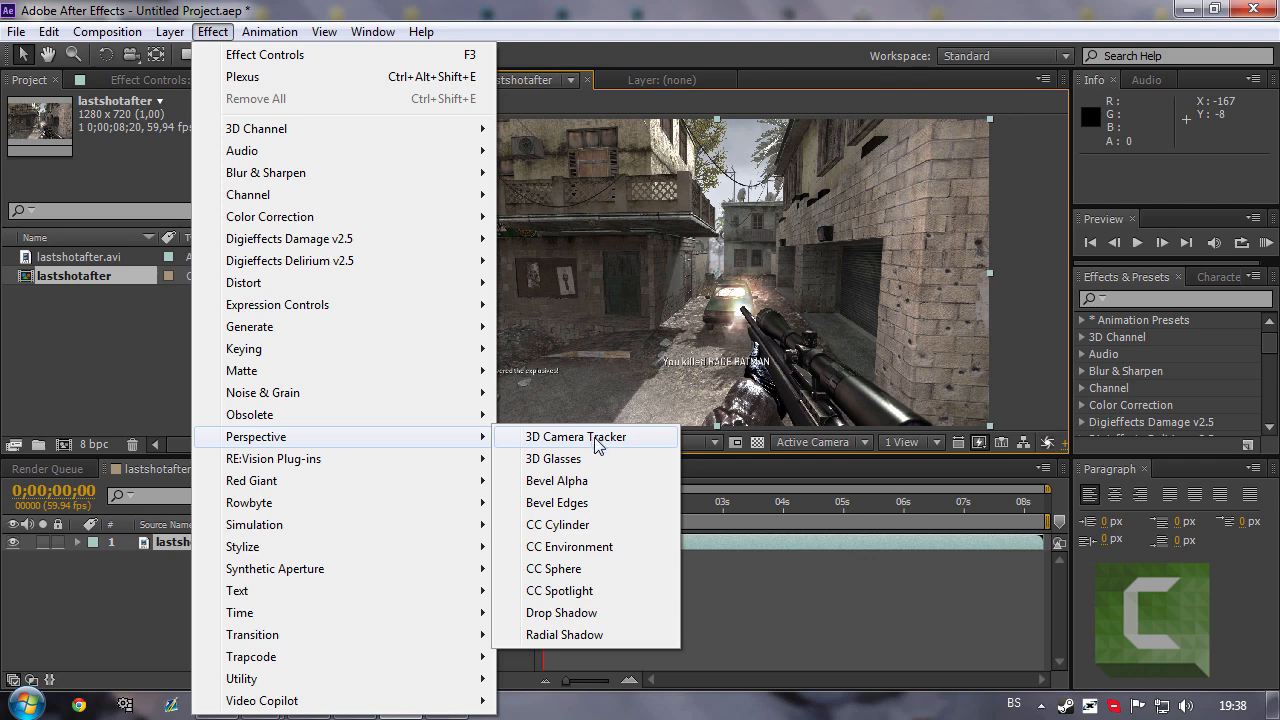
click(576, 436)
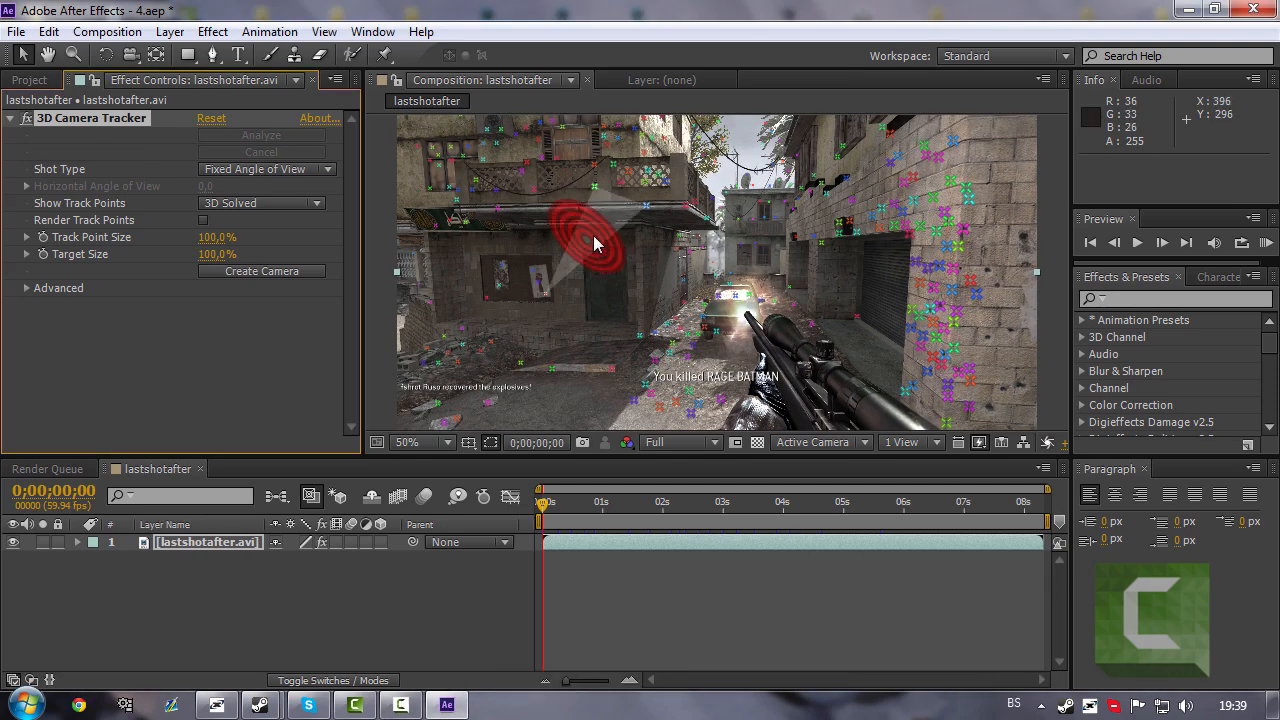
mouse_move(1040, 290)
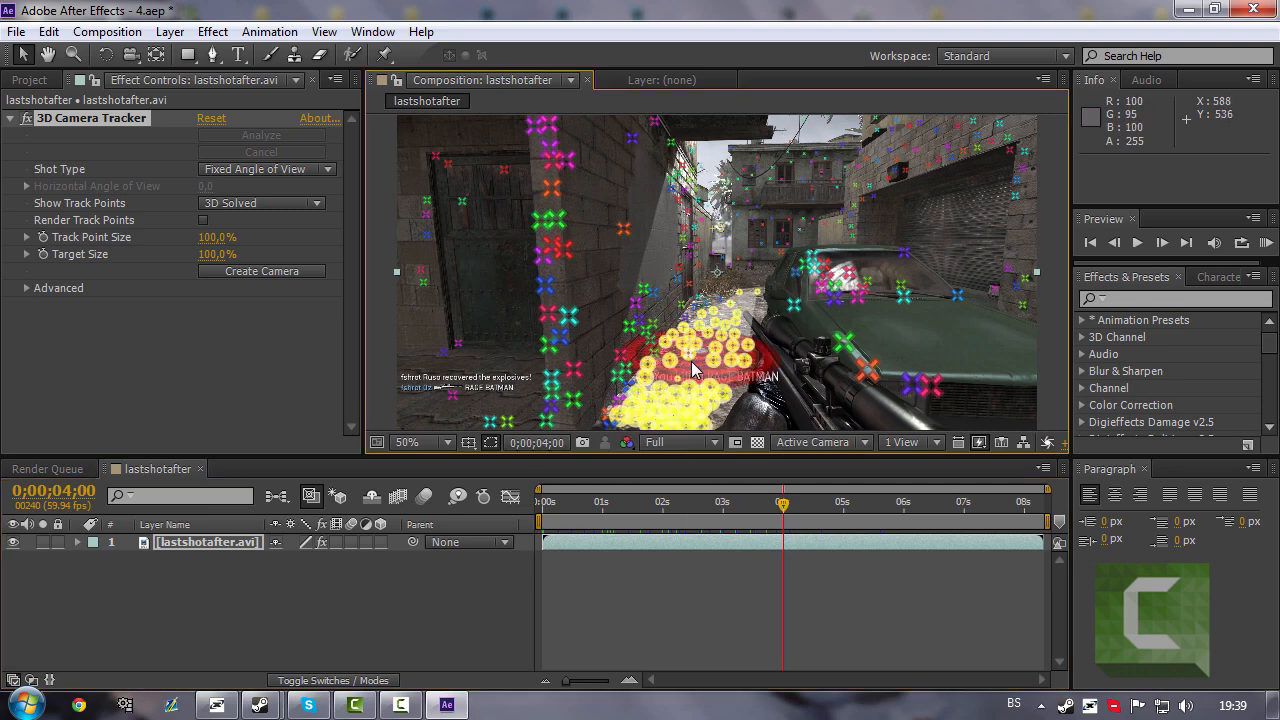
- Create Text and Camera from the track points and stand the TEXT upright in the alley
right_click(696, 368)
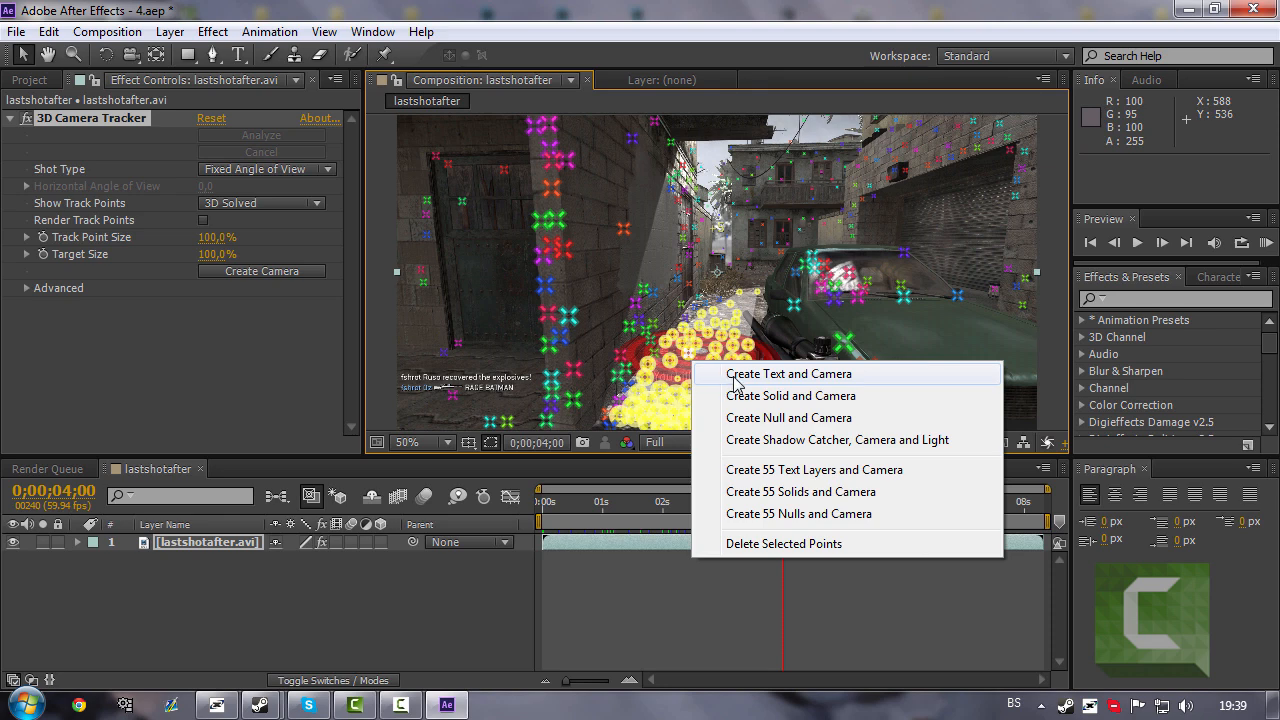
click(788, 374)
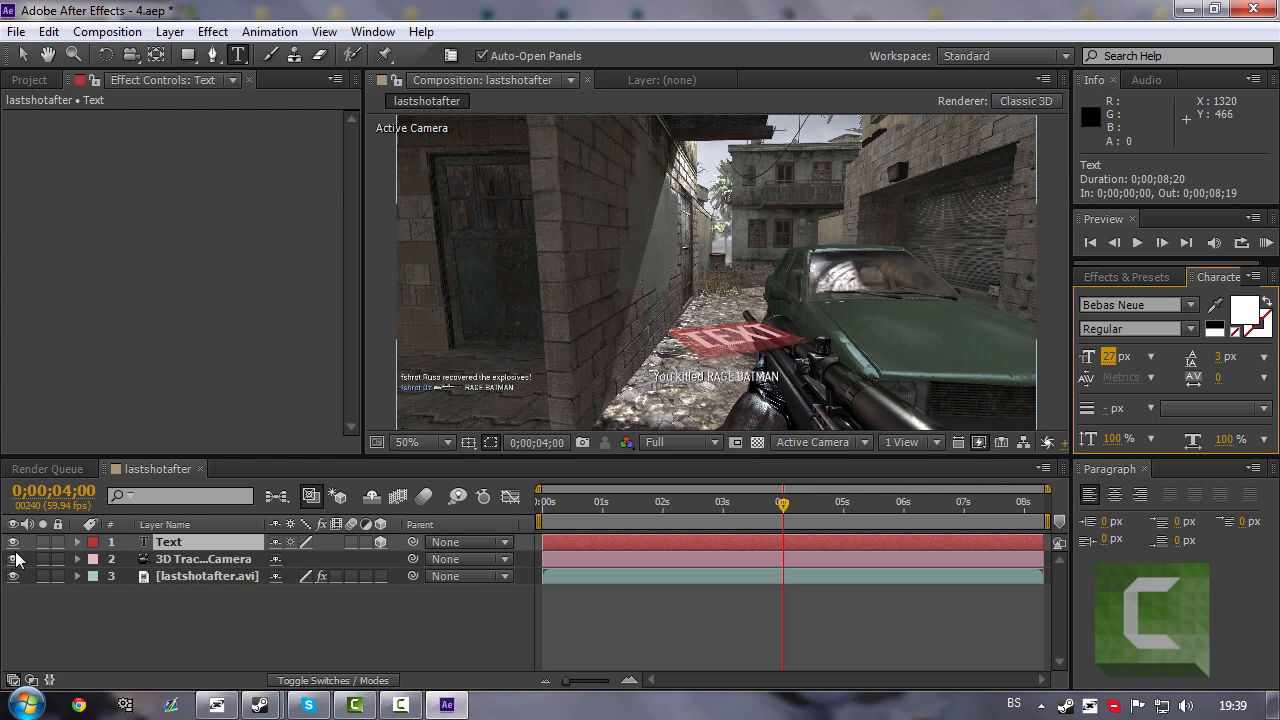
click(80, 540)
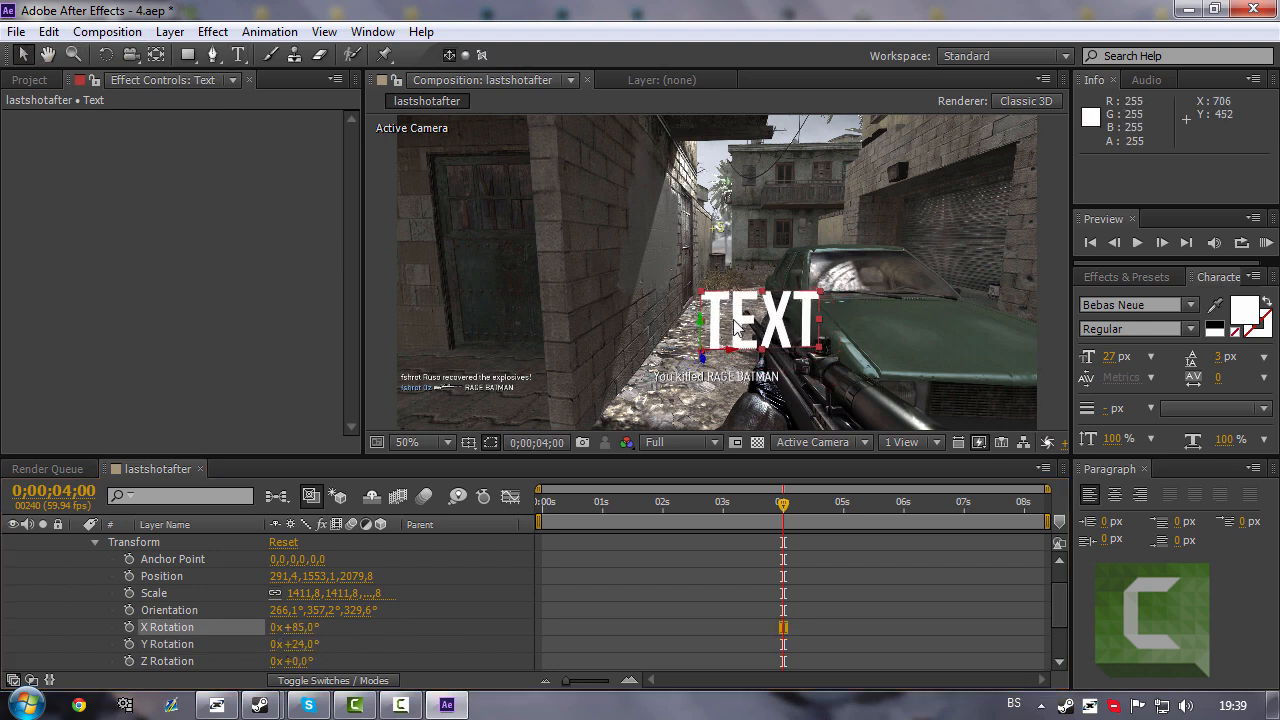
drag(756, 324, 756, 250)
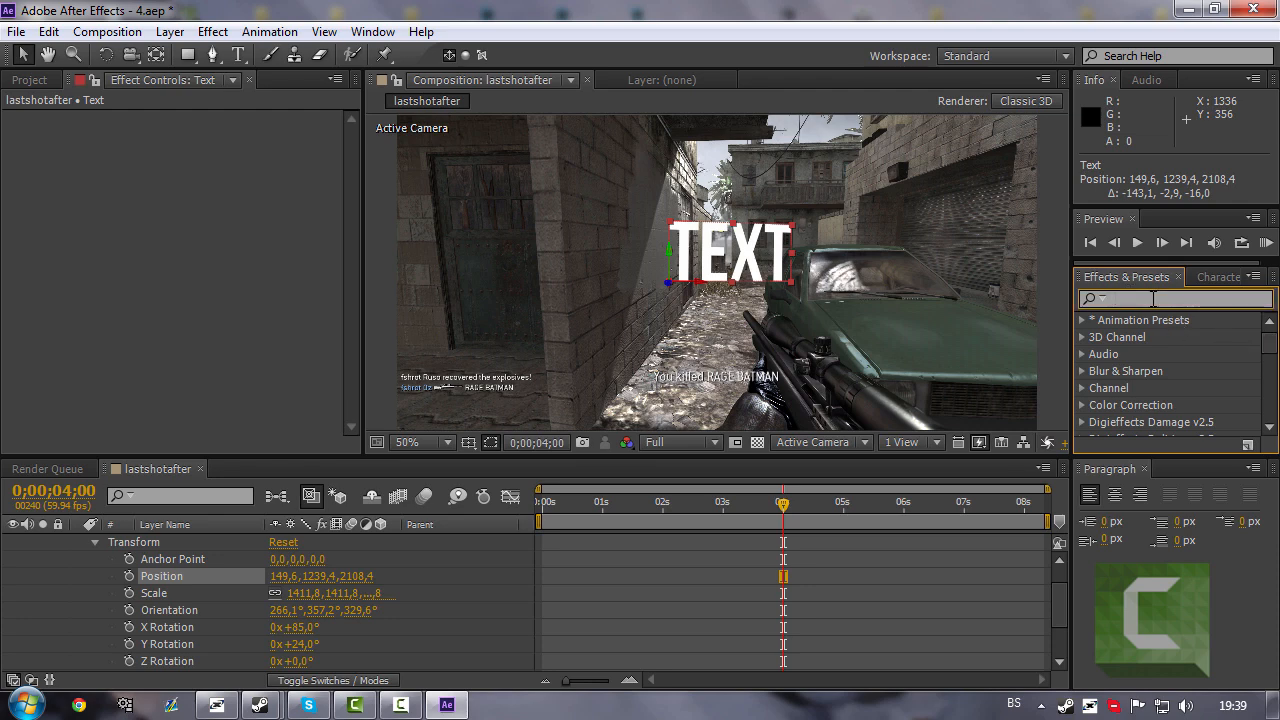
- Apply Plexus to the Text layer and add a Paths object so TEXT renders as points and lines
text(plexu)
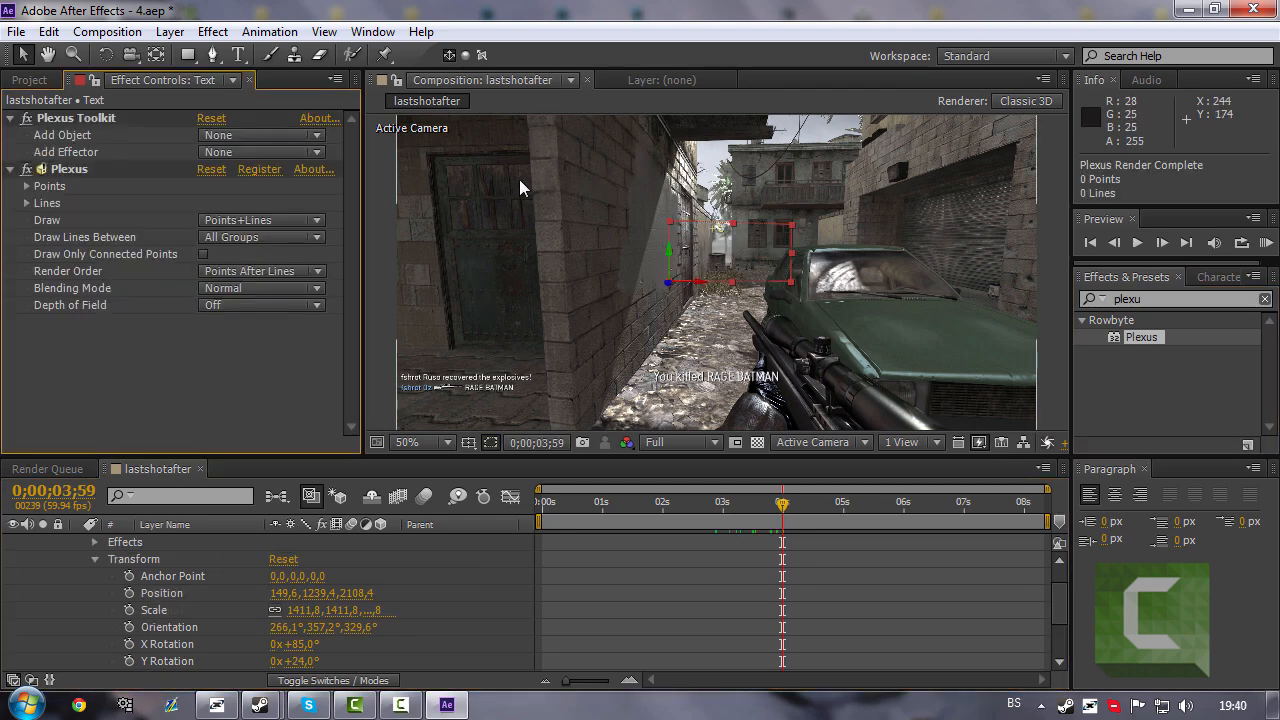
click(260, 136)
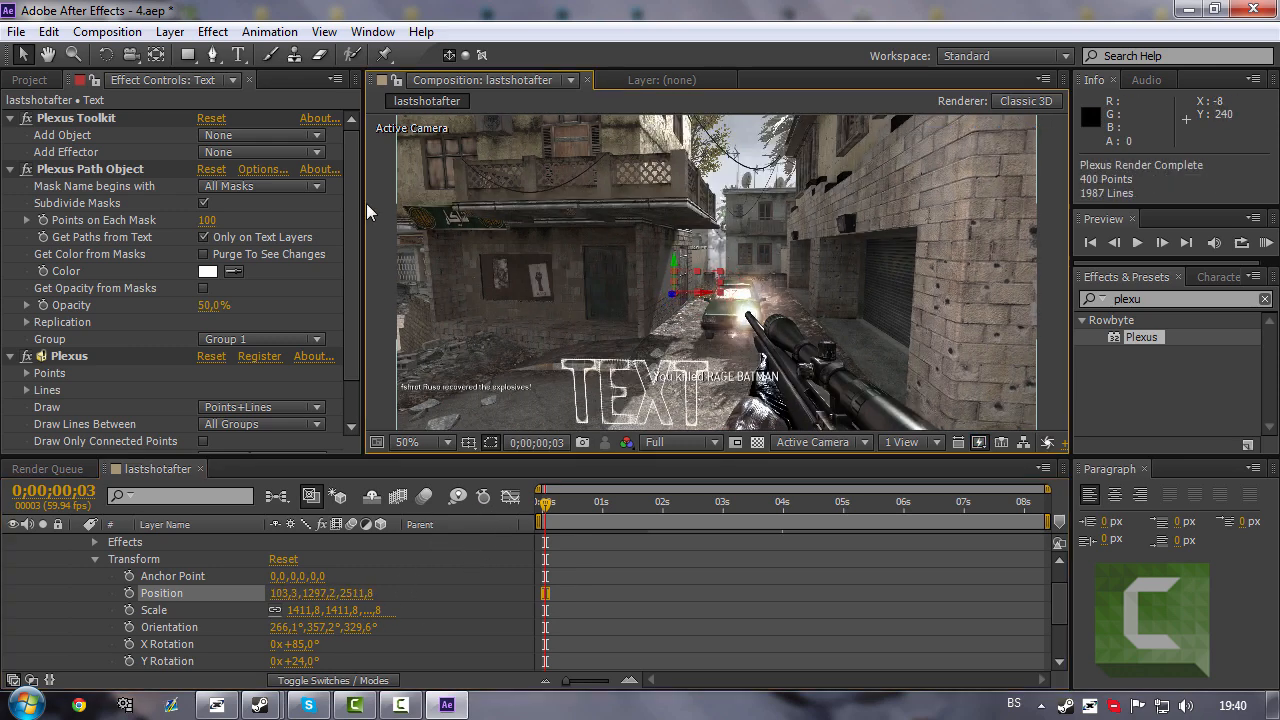
- Add a Plexus Transform effector and raise Z Translate to push the particle text deeper
click(260, 152)
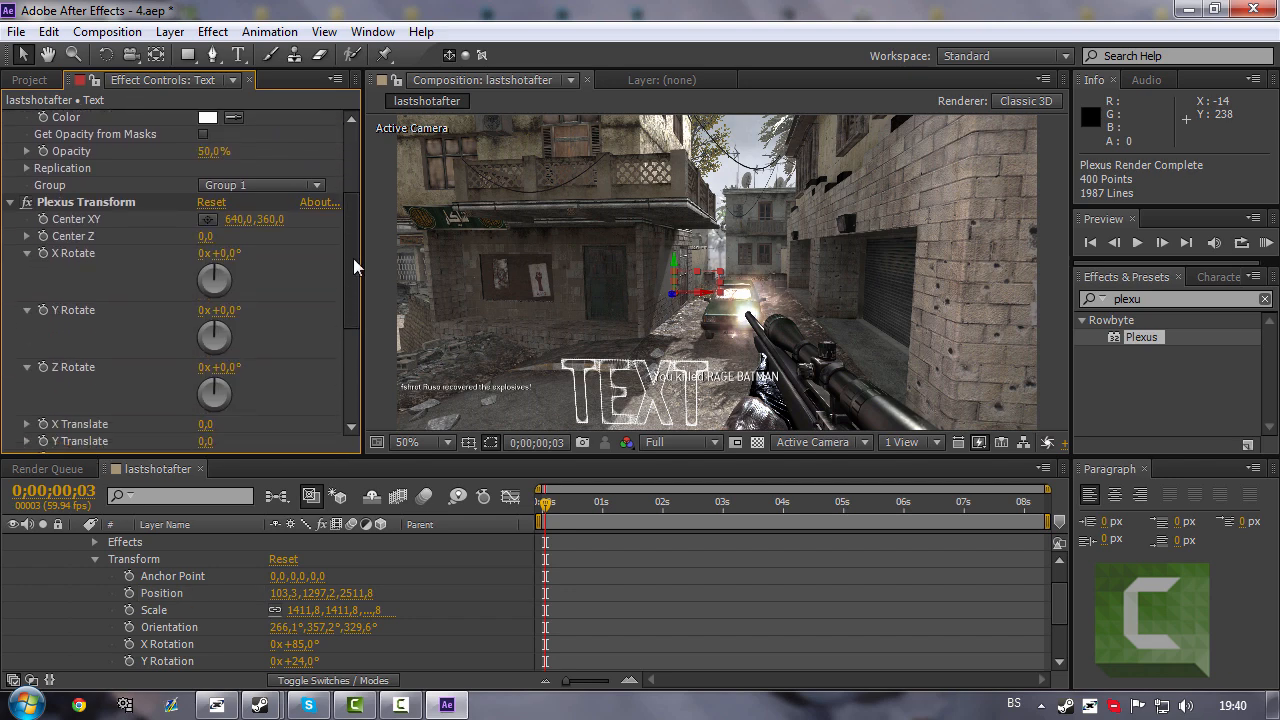
scroll(down, 3)
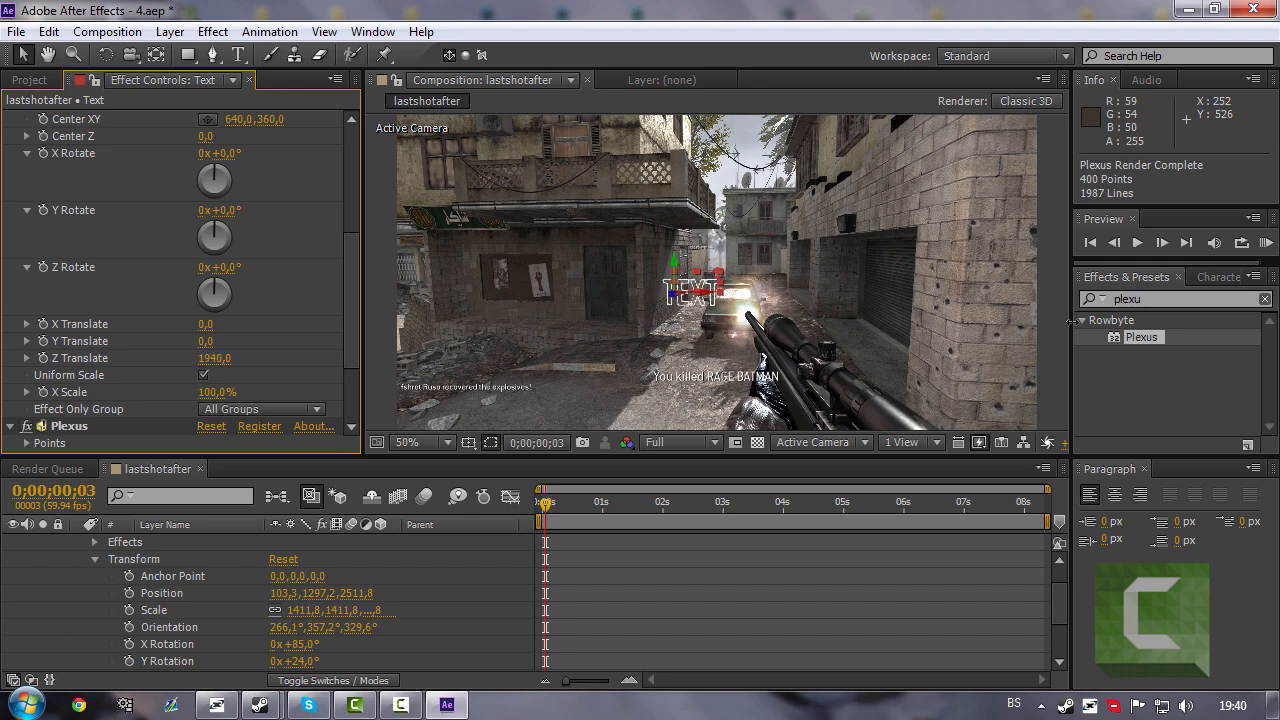
drag(216, 358, 308, 358)
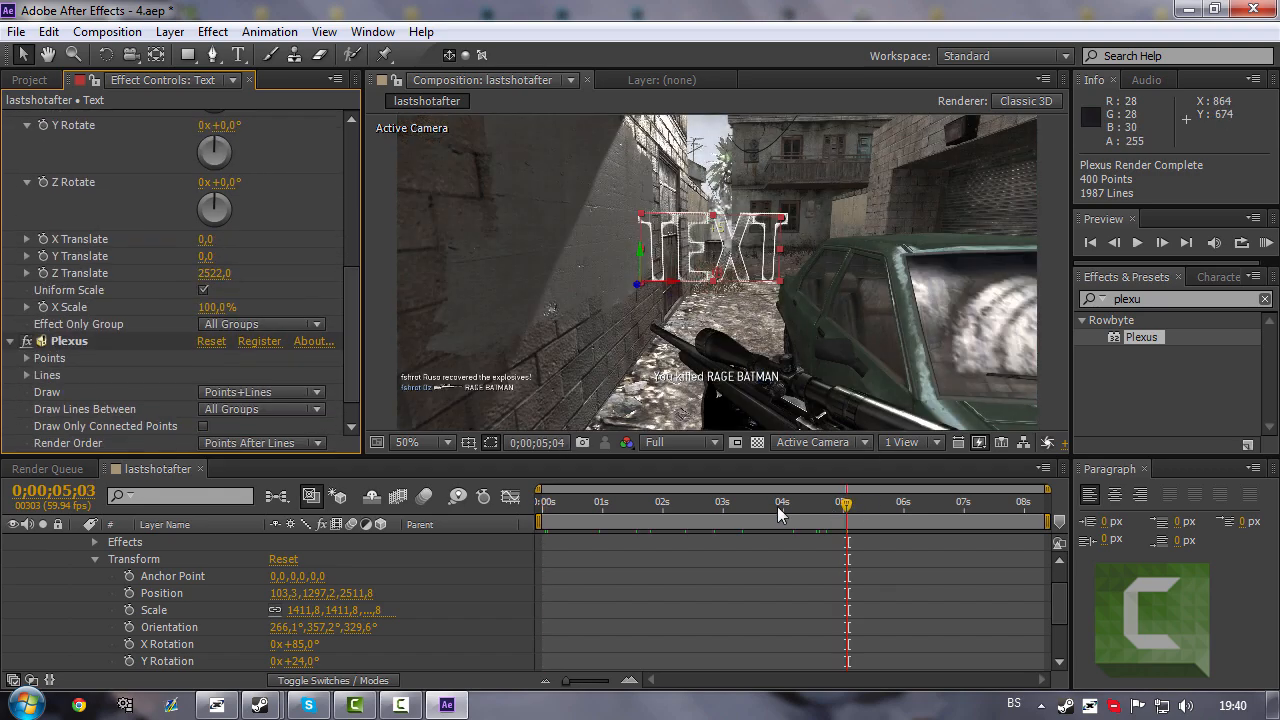
drag(844, 502, 790, 502)
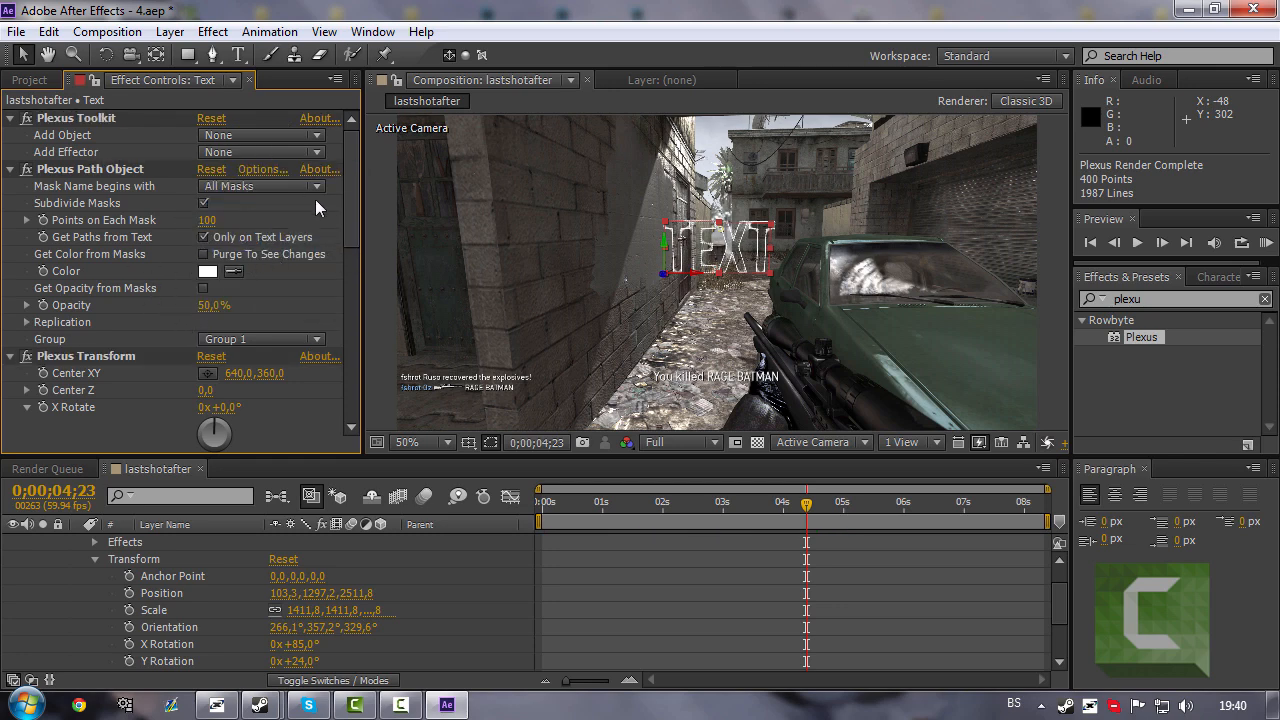
- Add a Plexus Noise Effector with large amplitude on Position to scatter the text points
scroll(down, 3)
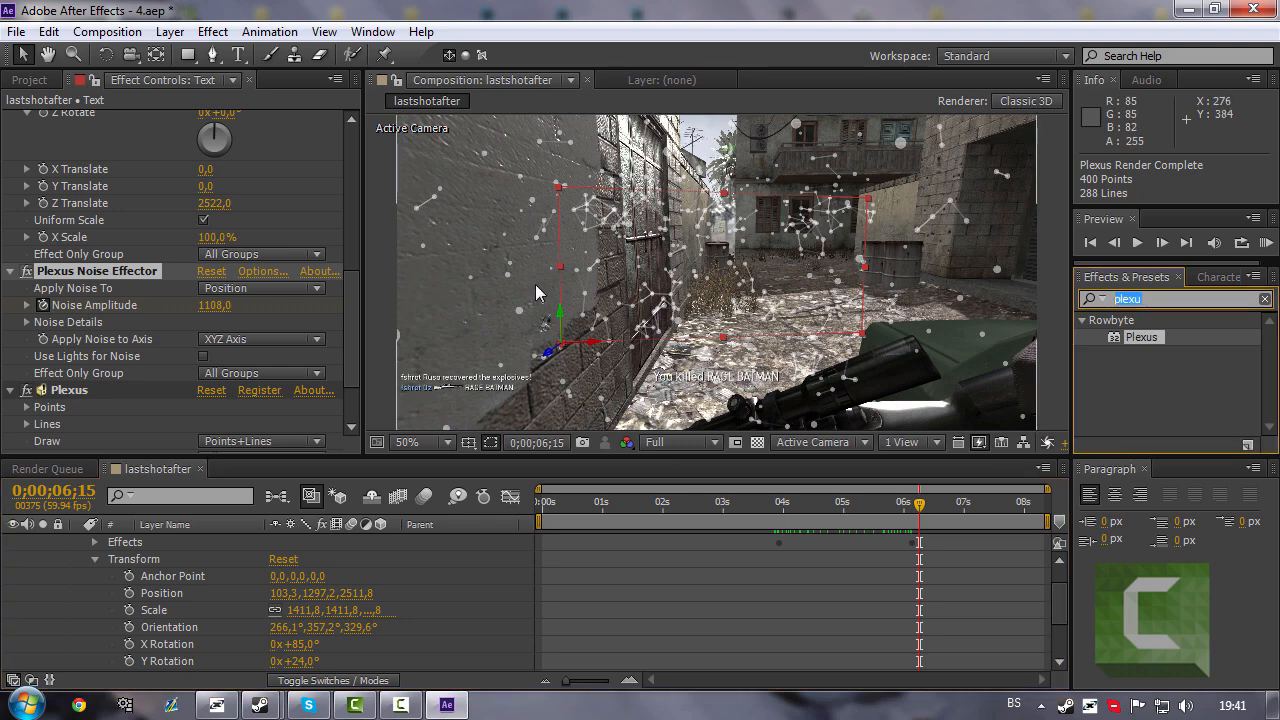
text(glow)
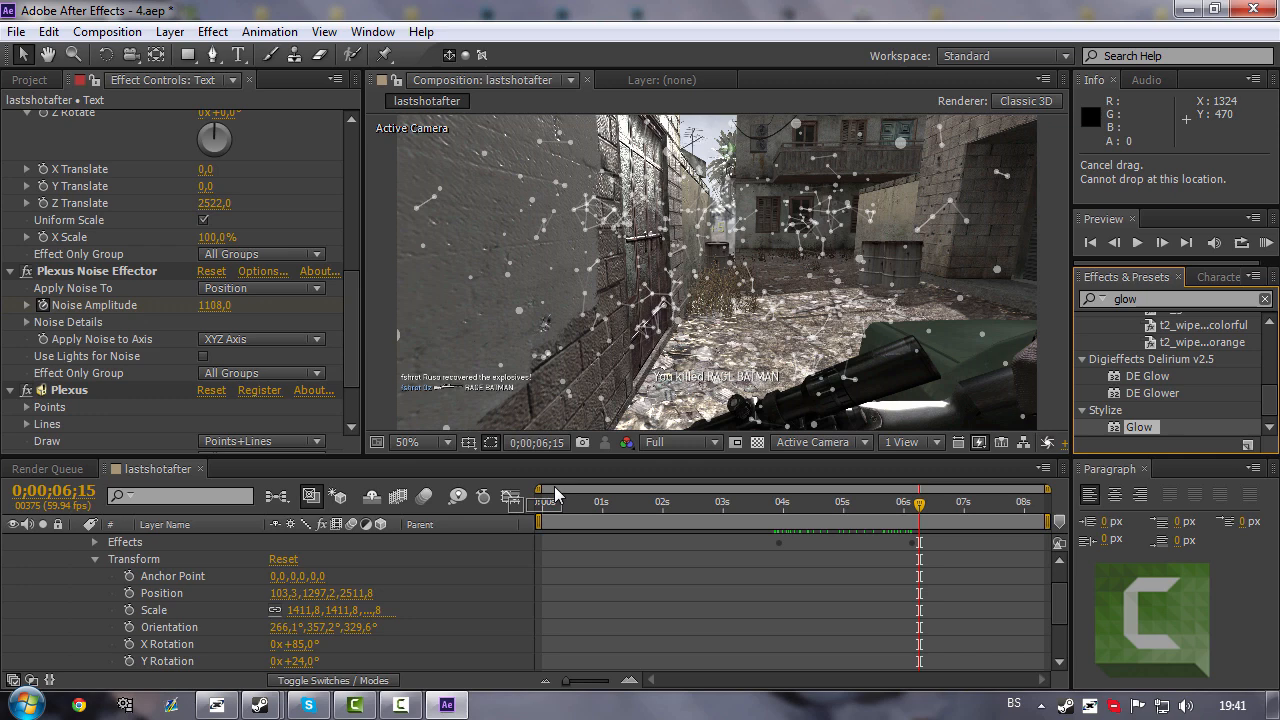
- Apply the Stylize > Glow effect to brighten the scattered Plexus lines
double_click(168, 542)
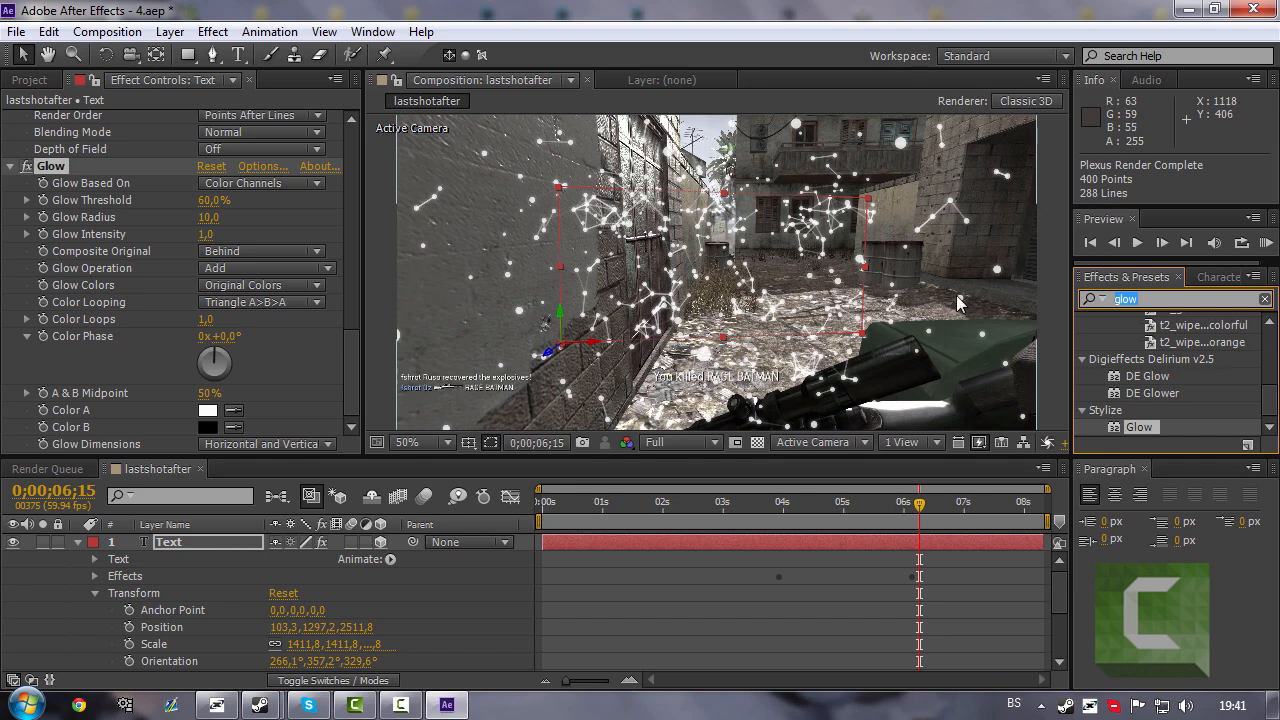
text(fill)
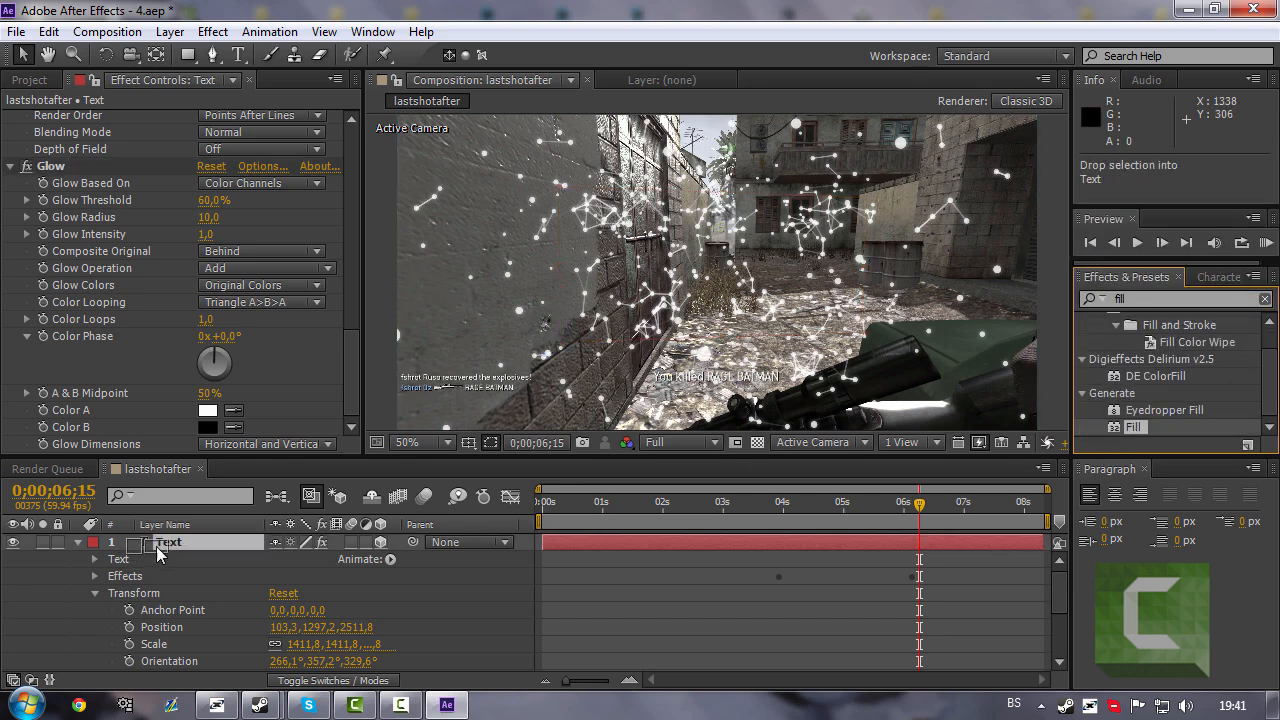
- Set the Fill effect colour to a pale light blue for the glowing particles
click(208, 376)
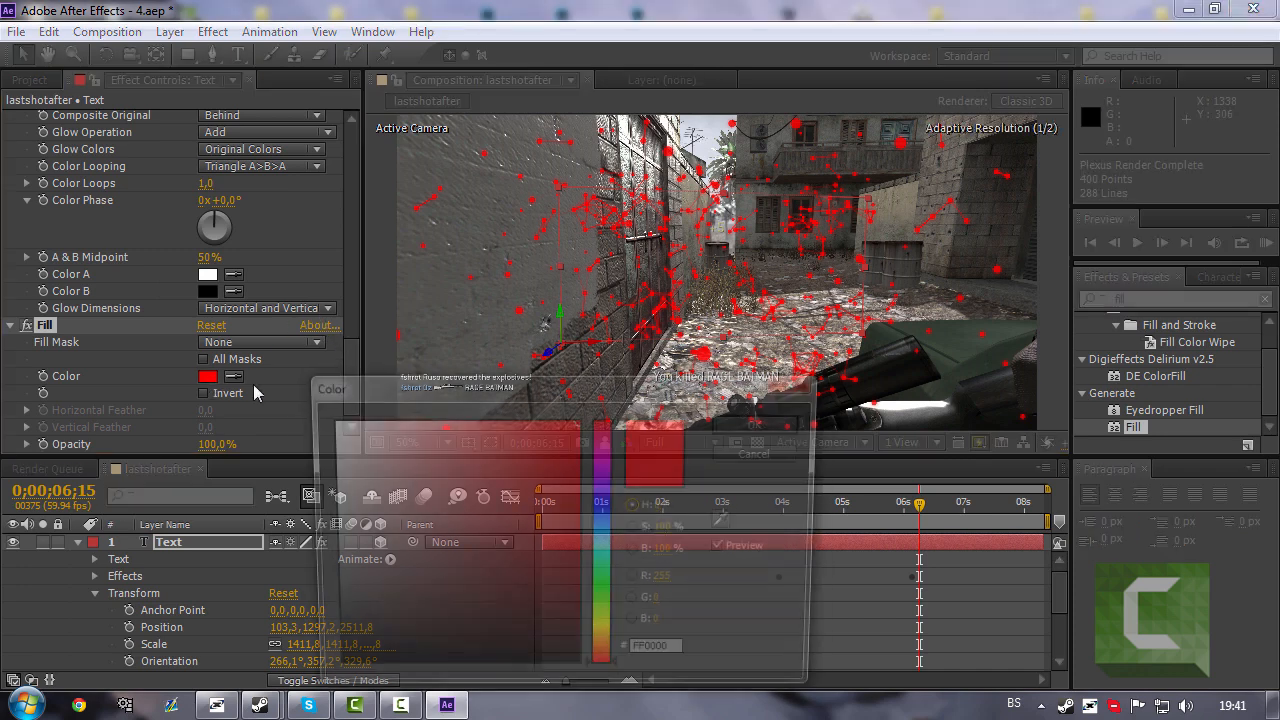
click(384, 440)
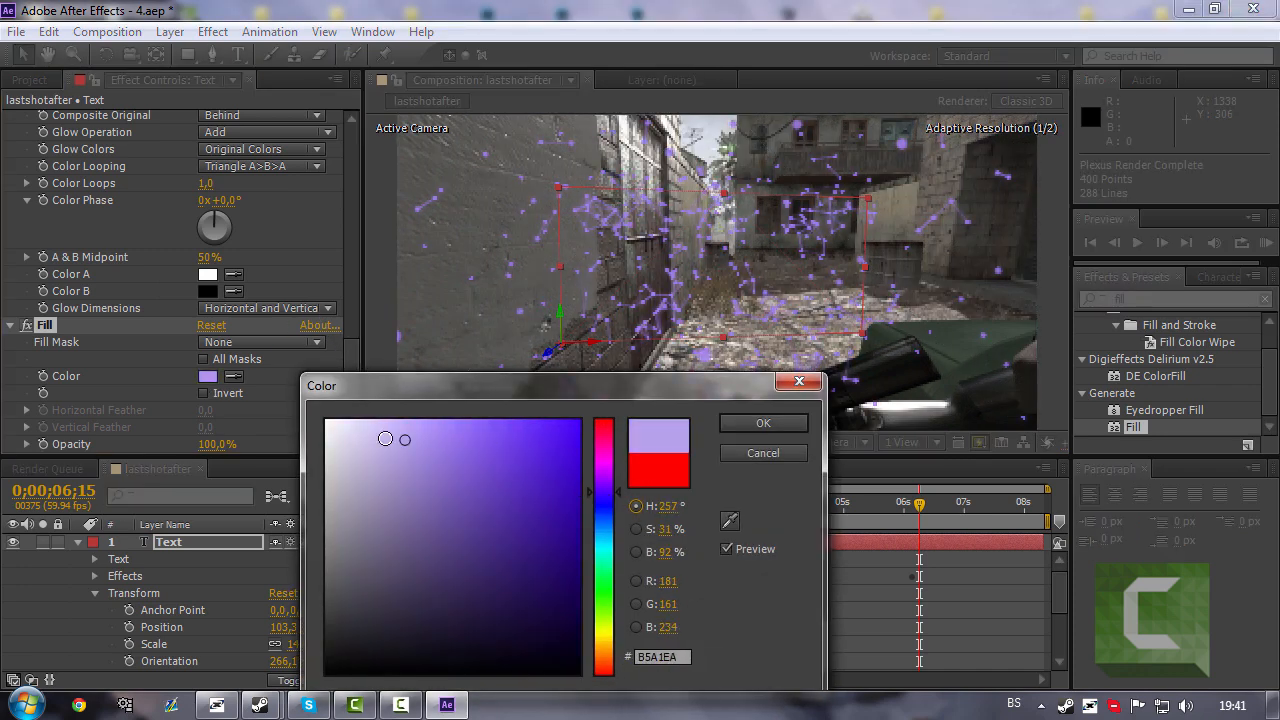
click(448, 464)
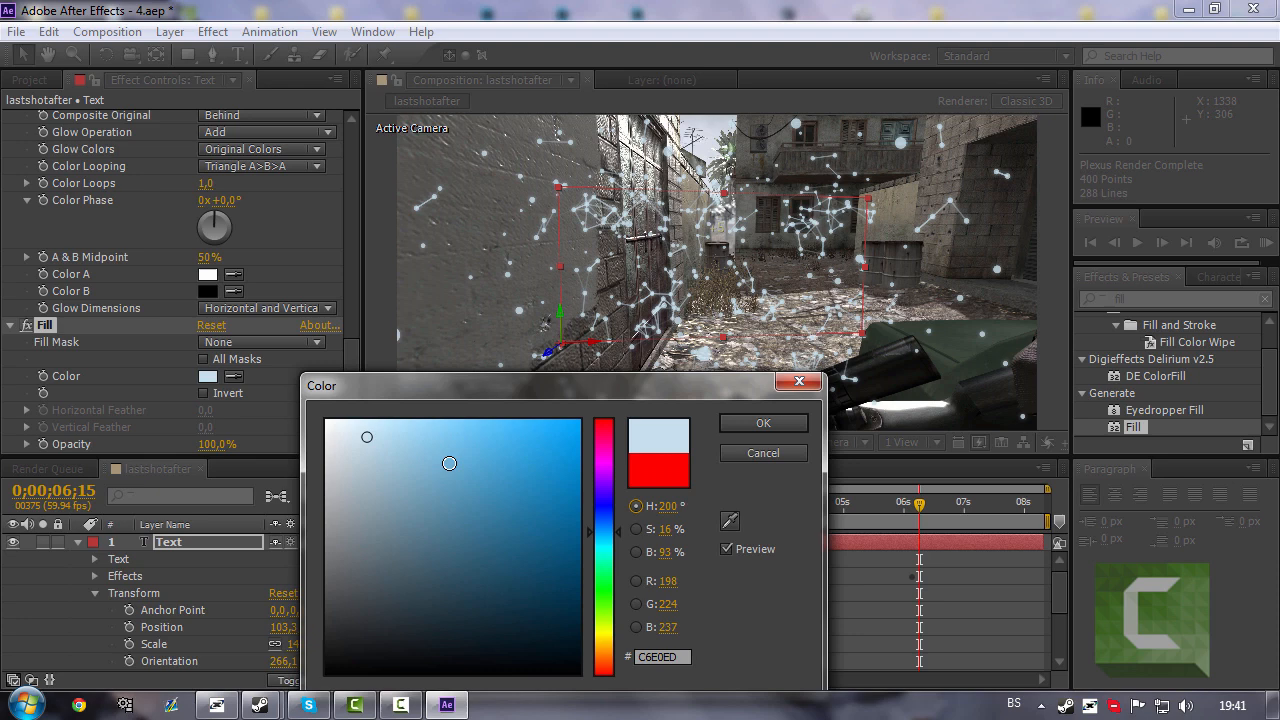
click(406, 448)
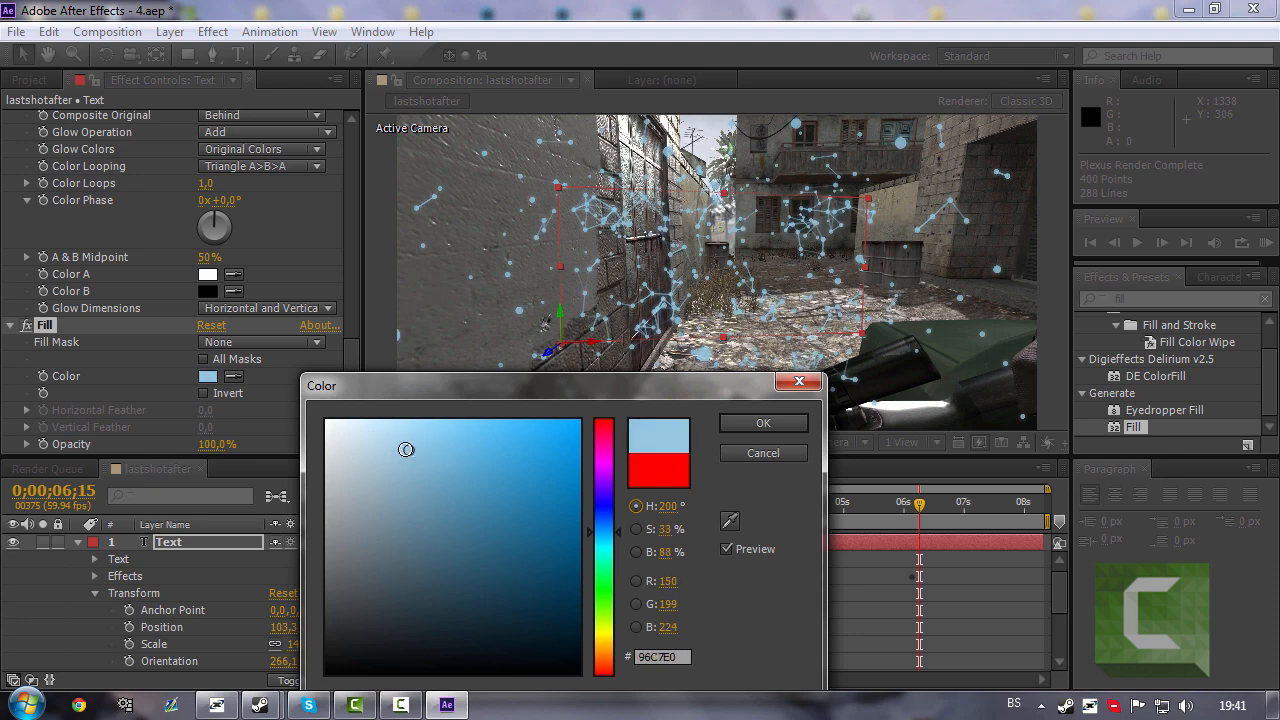
click(762, 422)
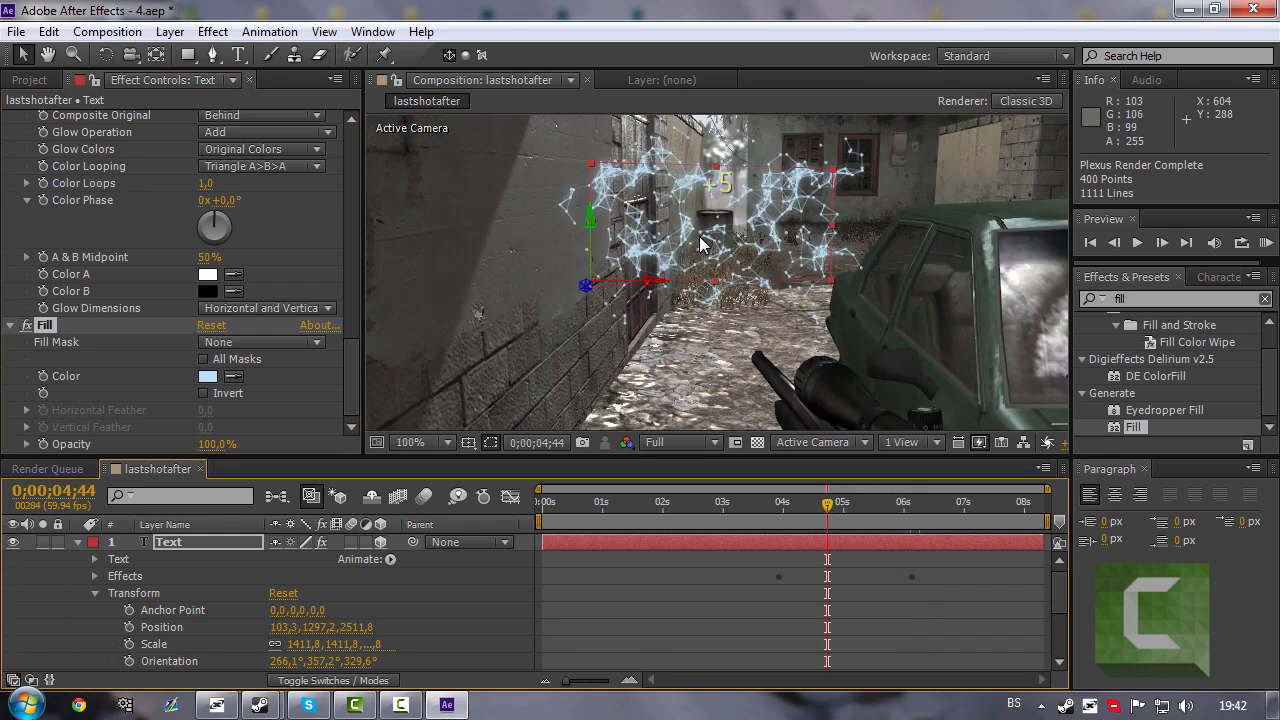
mouse_move(852, 486)
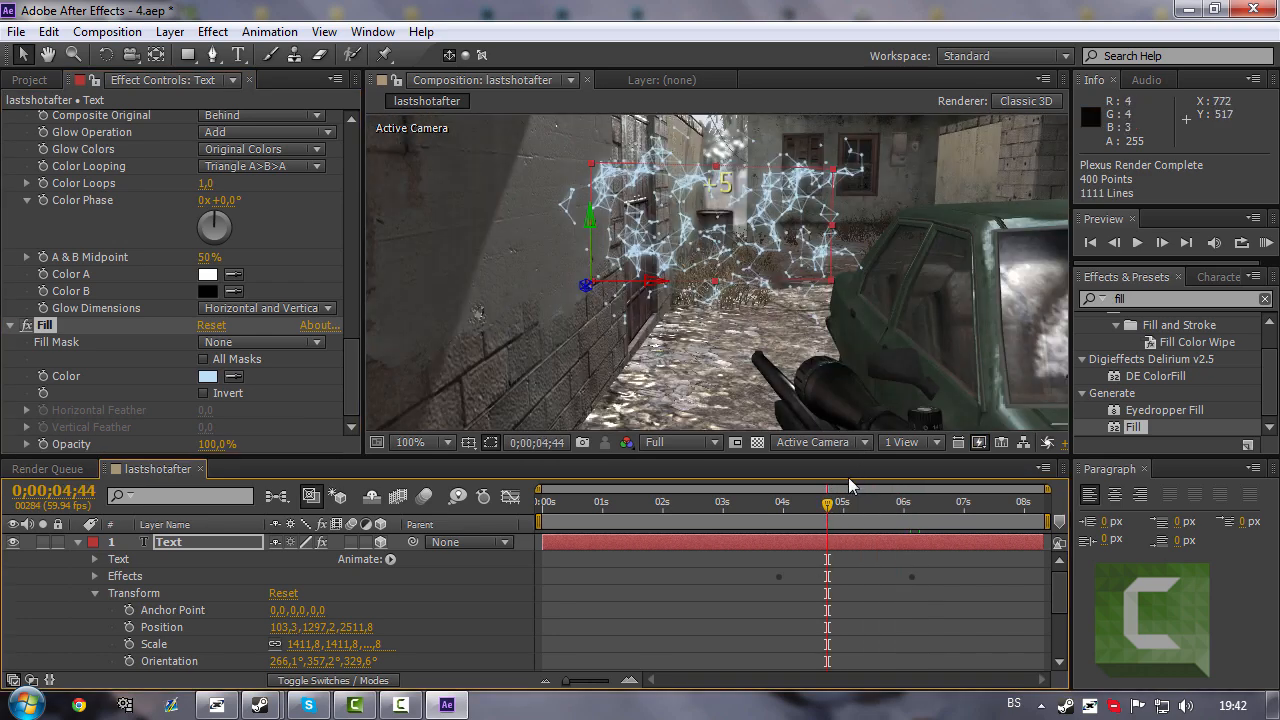